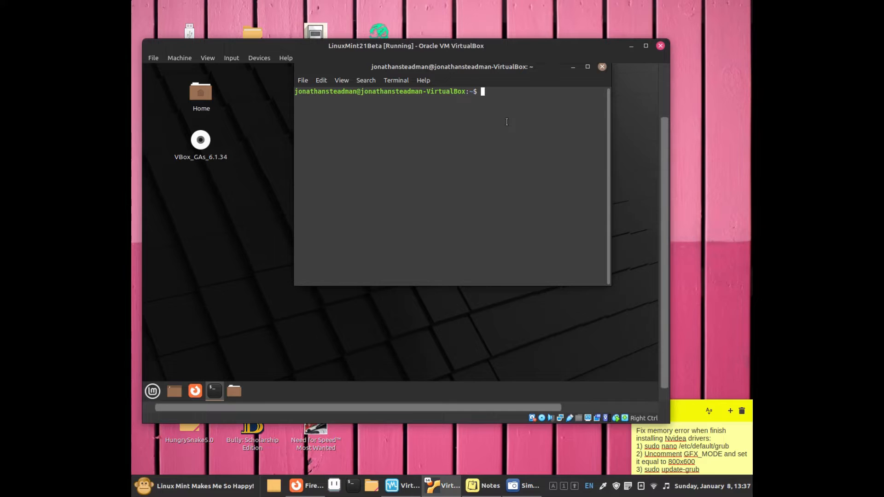
Step: Run sudo nano /etc/default/grub to edit the GRUB defaults file as administrator
{"action": "type", "text": "su"}
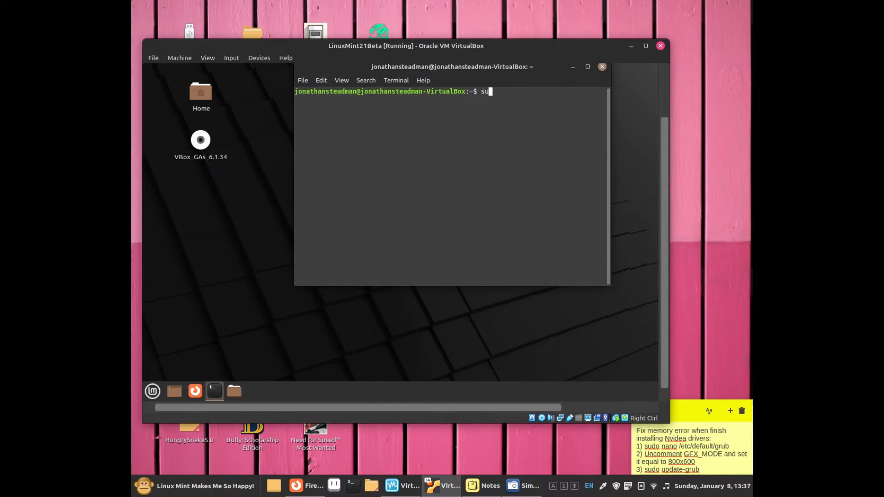
{"action": "type", "text": "do"}
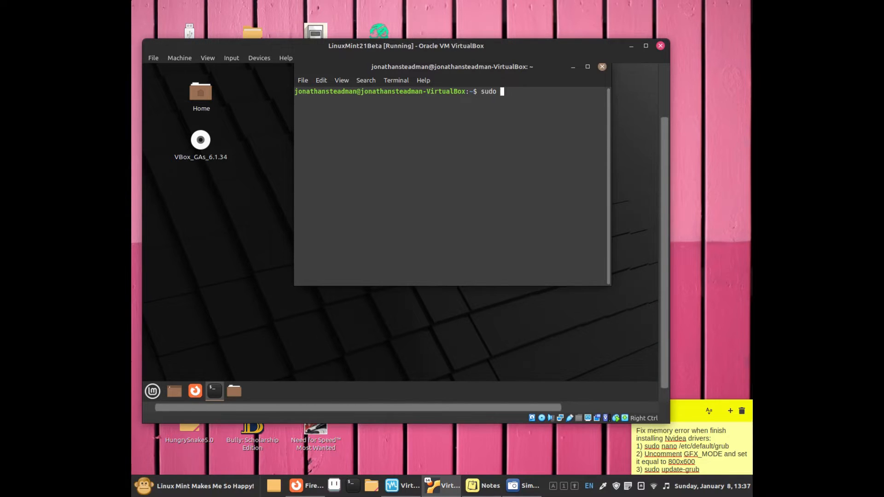
{"action": "type", "text": "nano"}
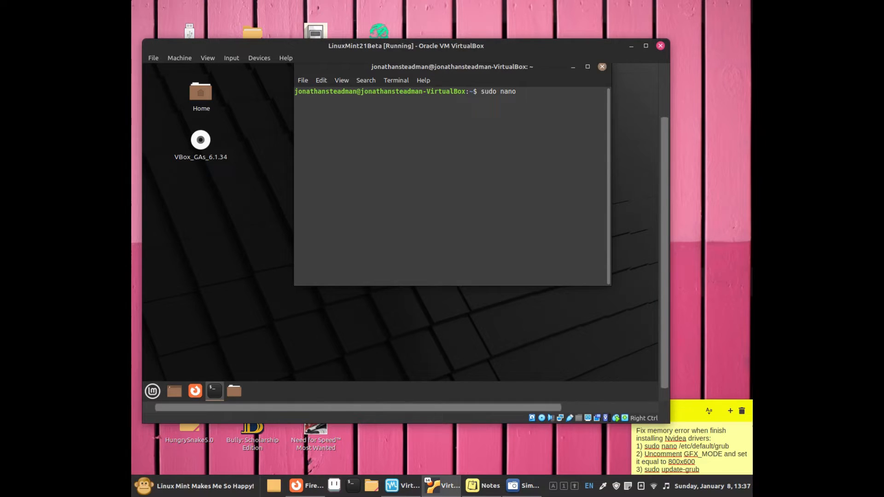
{"action": "type", "text": "/etc/"}
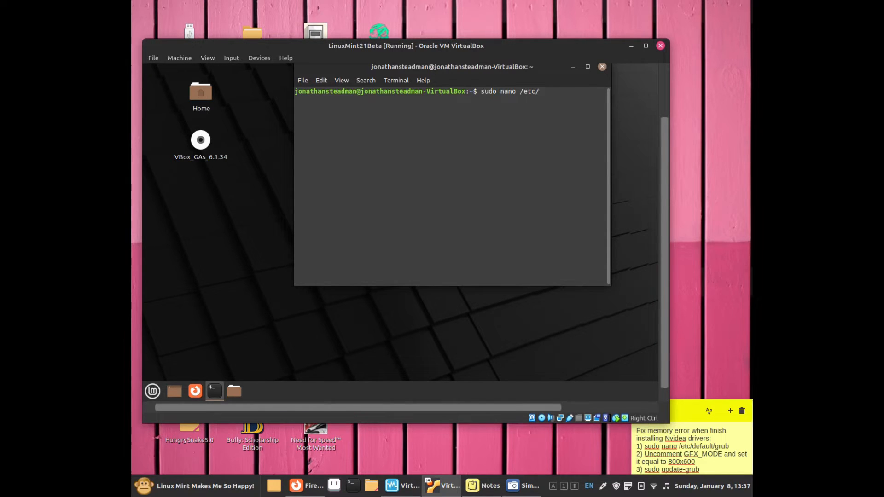
{"action": "type", "text": "de"}
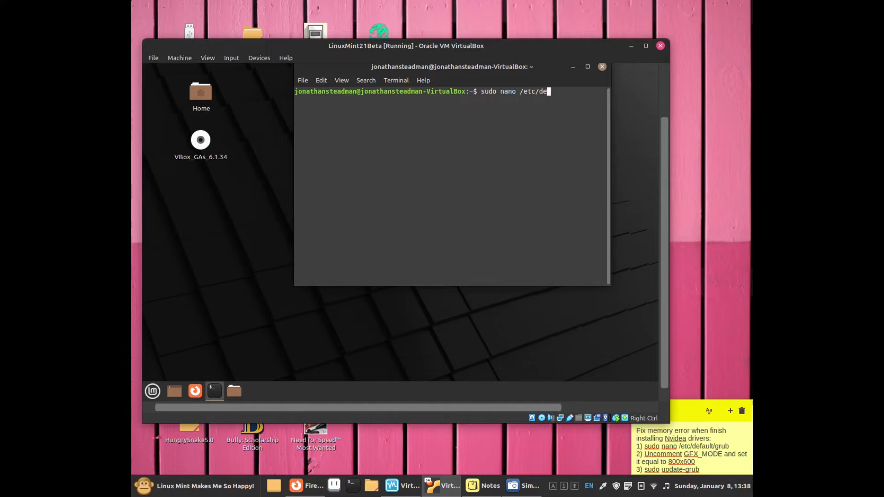
{"action": "type", "text": "fault/"}
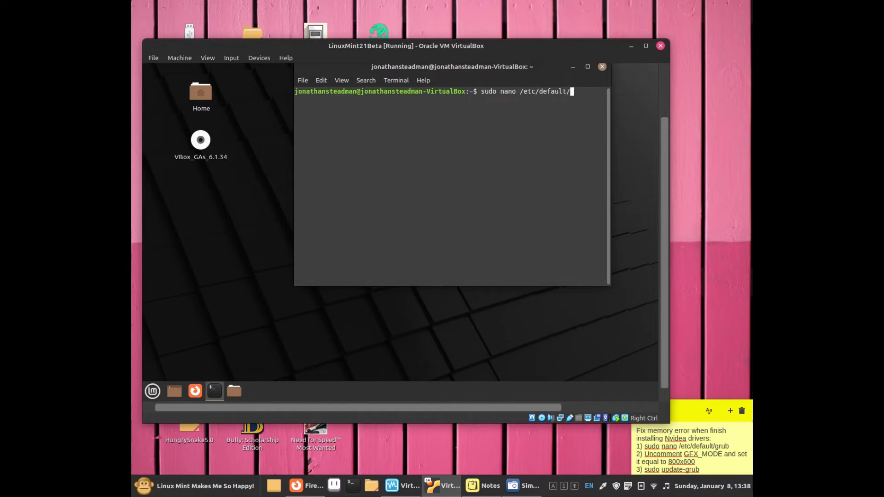
{"action": "type", "text": "grub"}
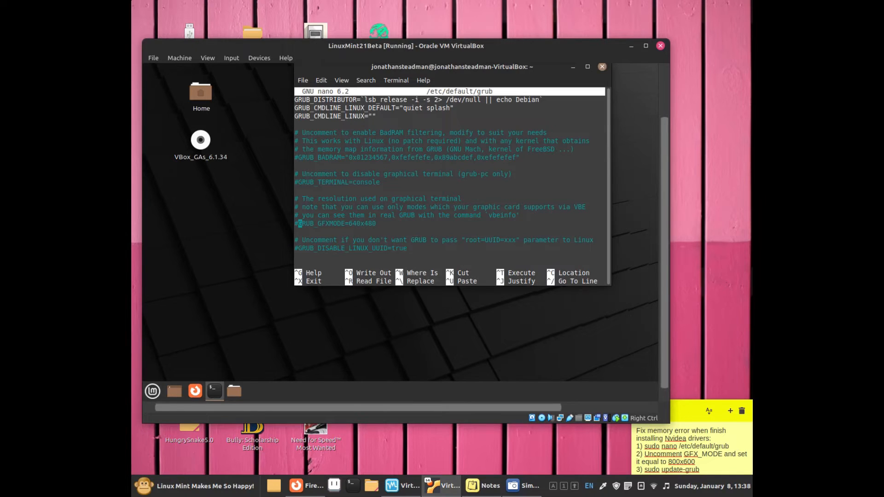
Step: Remove the # from GRUB_GFXMODE and replace 640x480 with 800x600
{"action": "key", "text": "BackSpace"}
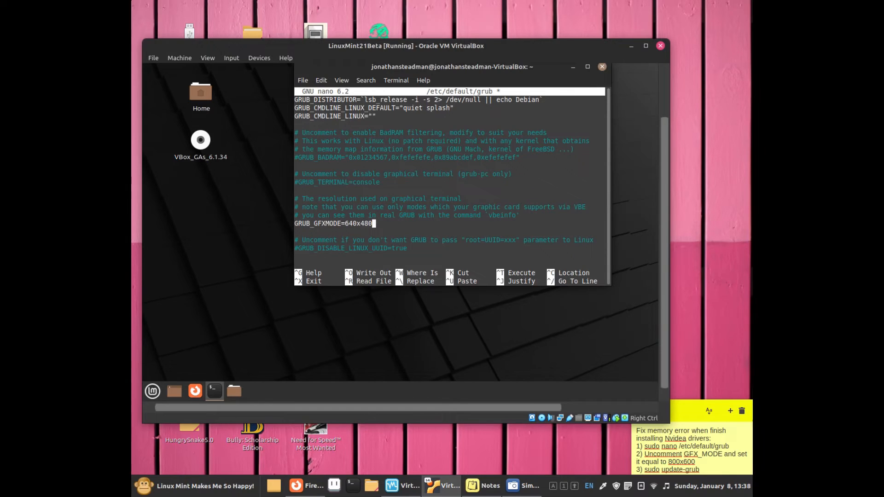
{"action": "type", "text": "800"}
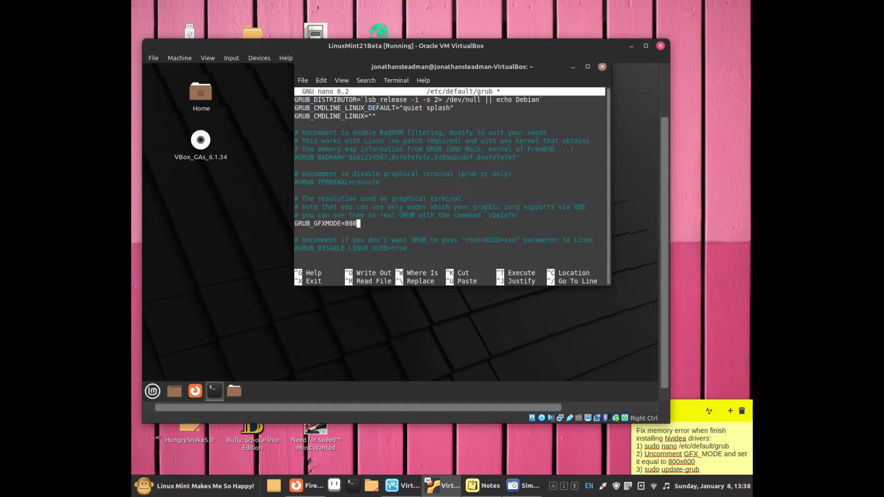
{"action": "type", "text": "x"}
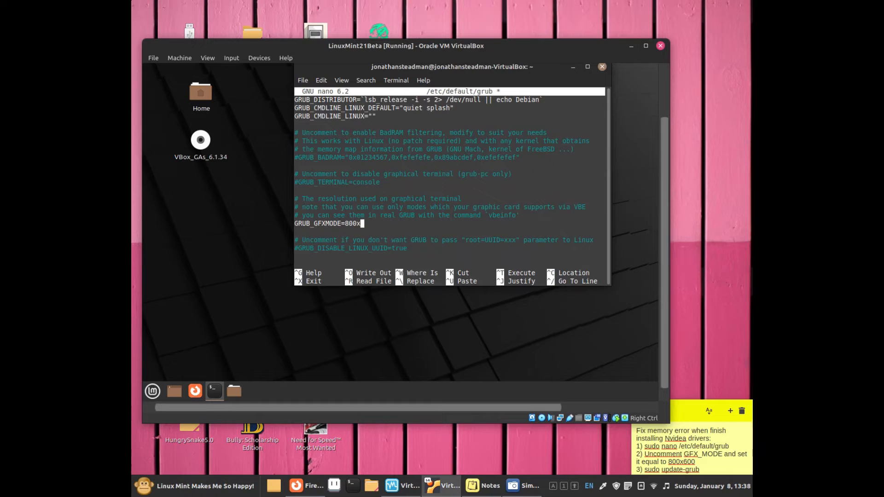
{"action": "type", "text": "600"}
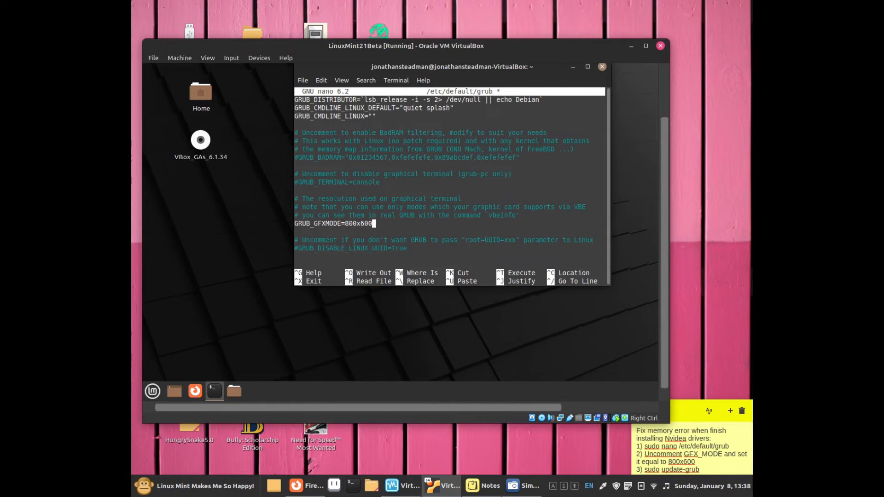
Step: Save the modified /etc/default/grub and exit nano with Ctrl+X, Y
{"action": "key", "text": "ctrl+x"}
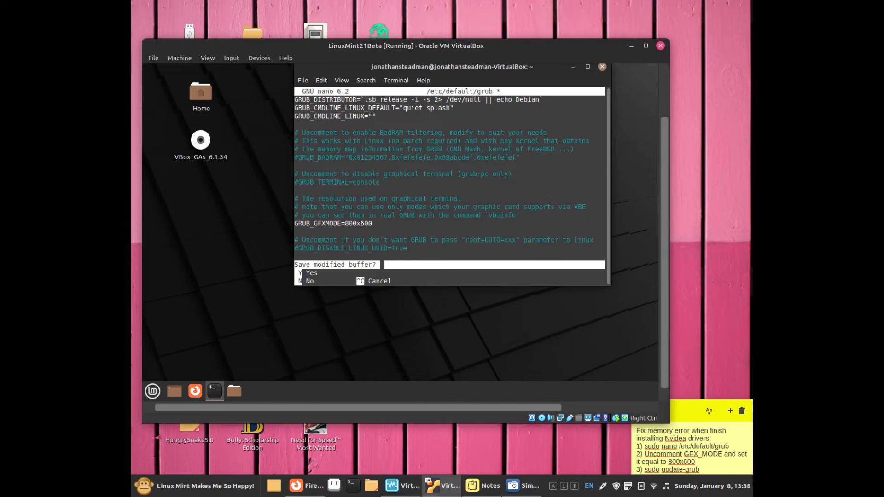
{"action": "key", "text": "y"}
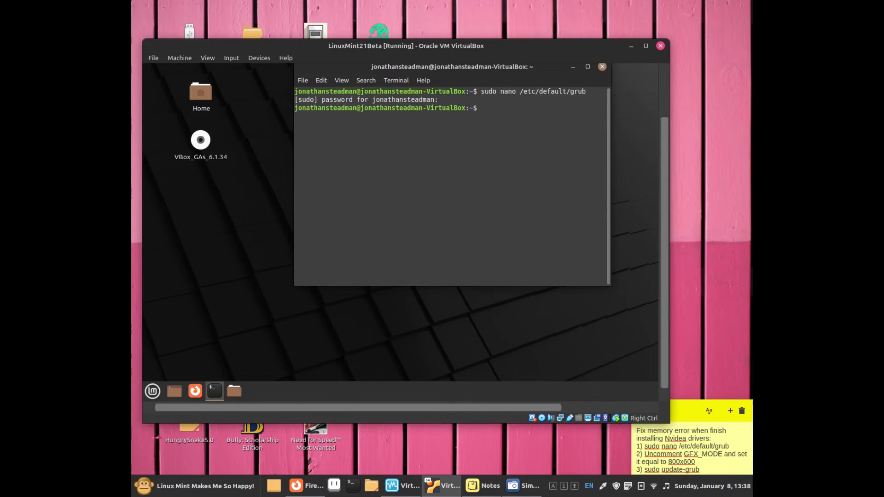
Step: Run sudo update-grub until it reports done, then clear the terminal
{"action": "type", "text": "sudo"}
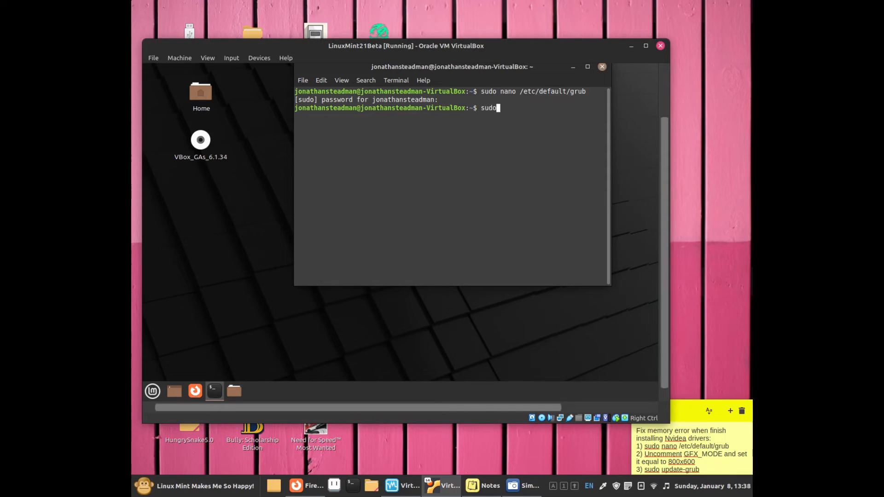
{"action": "type", "text": "update-grub"}
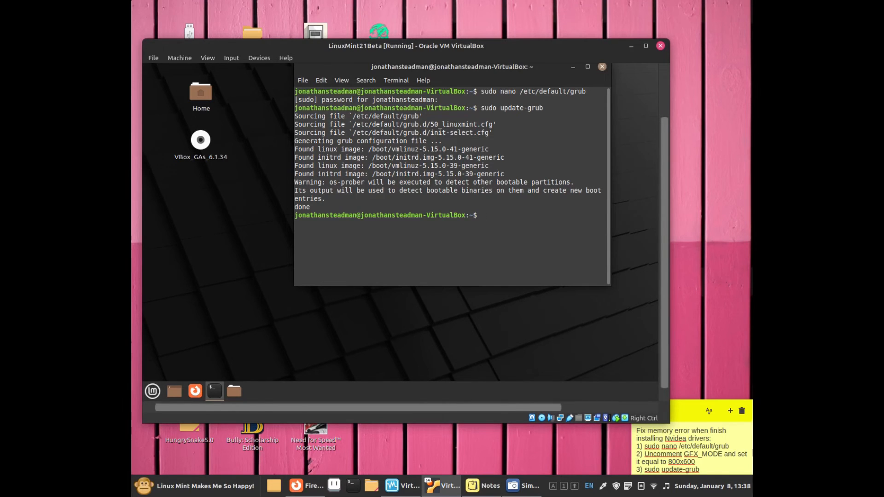
{"action": "type", "text": "cle"}
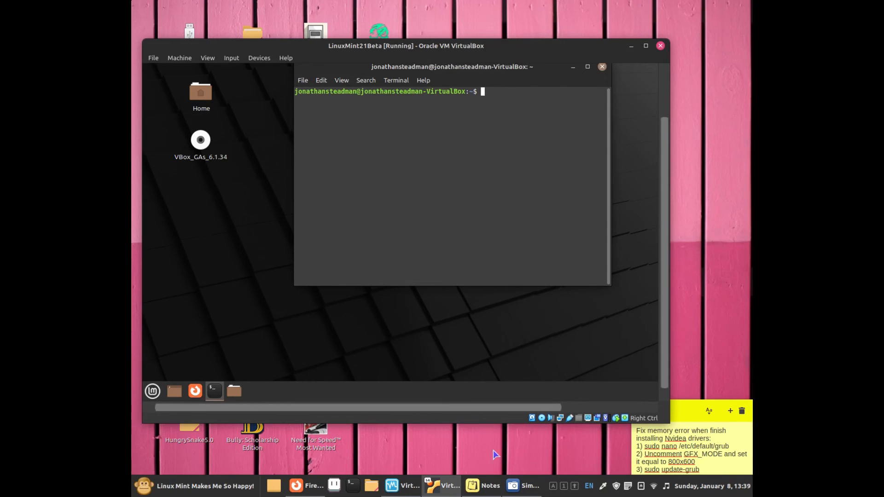
Step: Show the SimpleScreenRecorder window from the taskbar with its recording status
{"action": "left_click", "coordinate": [521, 485]}
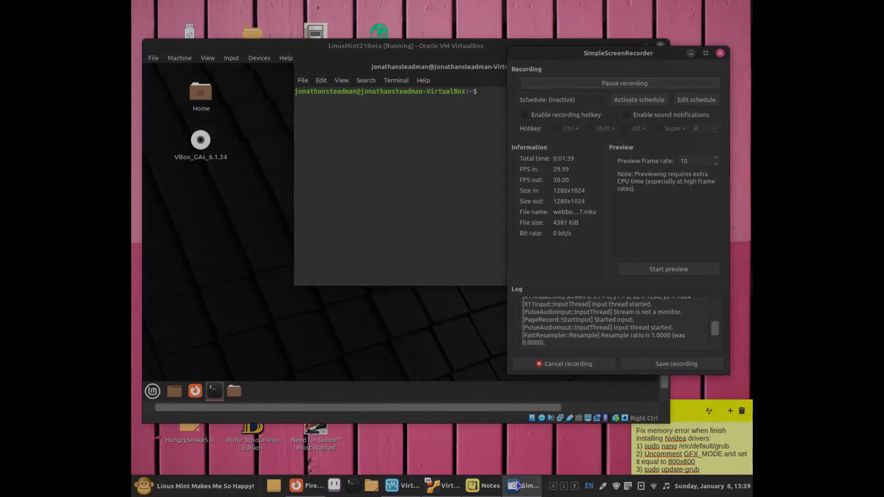